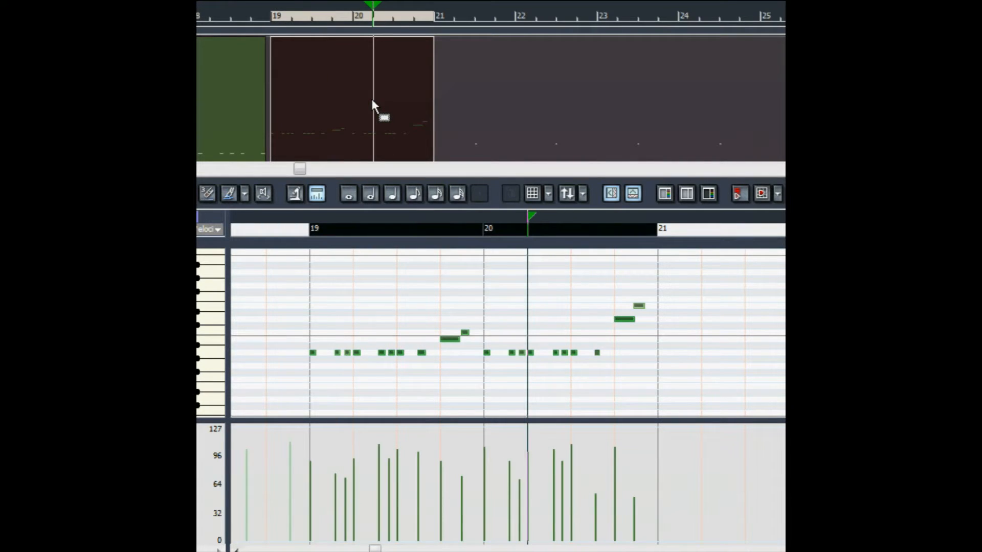
- Place a timeline marker named '3b' at the beginning of measure 19
right_click(373, 108)
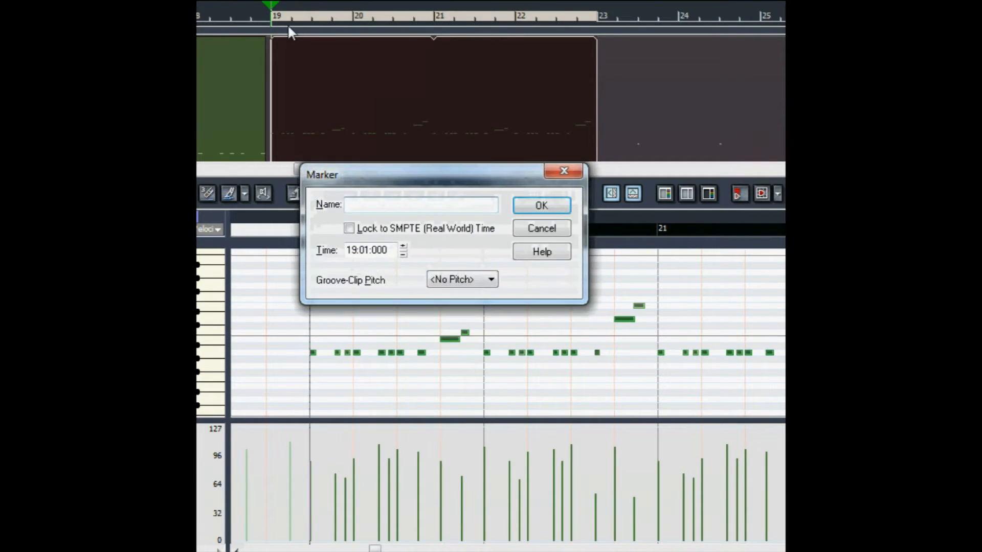
type("3b")
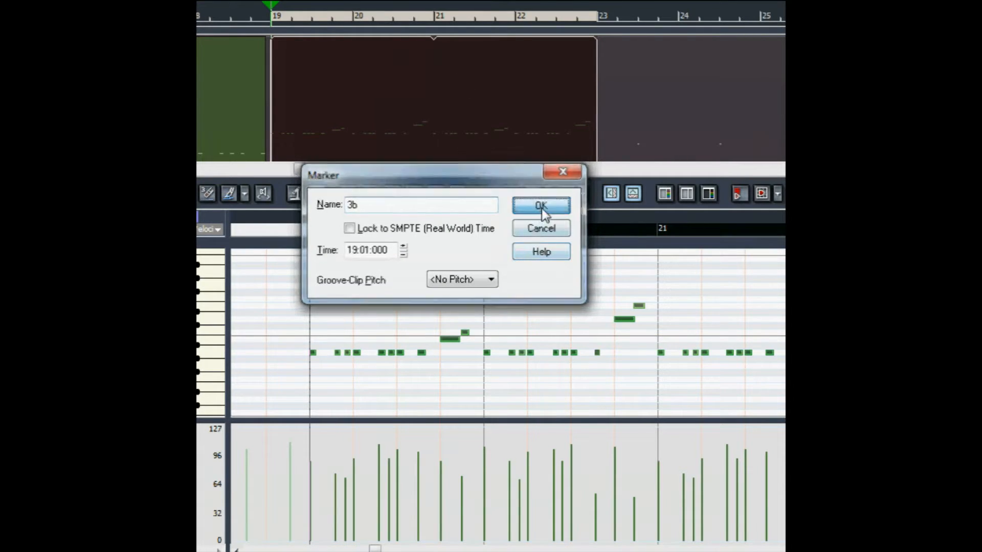
left_click(541, 206)
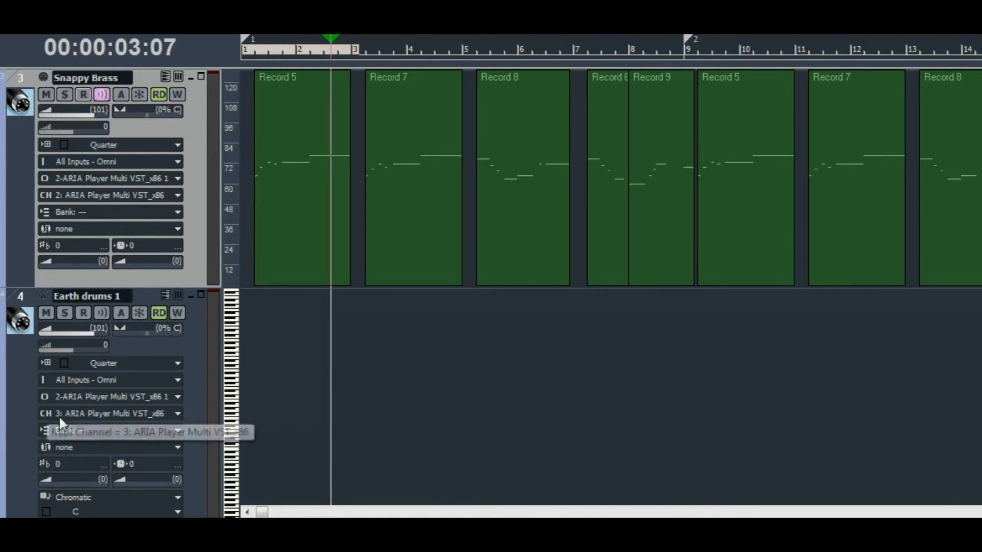
- Arm Earth drums 1 and record a short drum pattern into clip Record 15
left_click(101, 313)
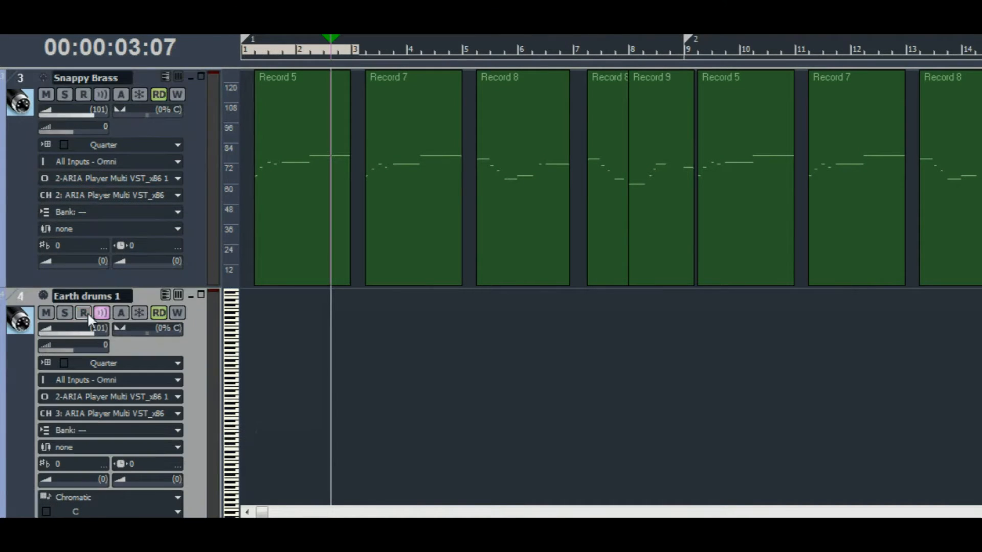
left_click(83, 313)
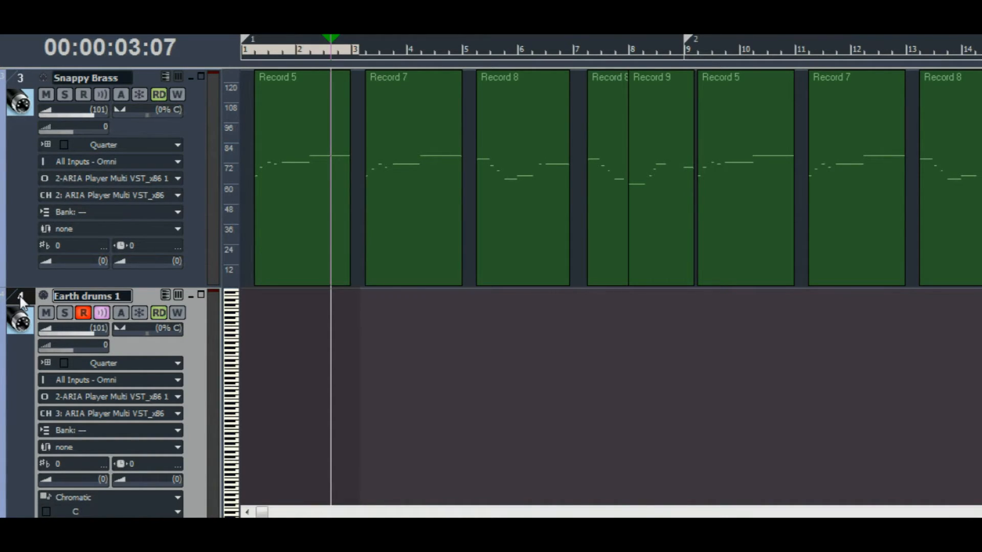
key("Home")
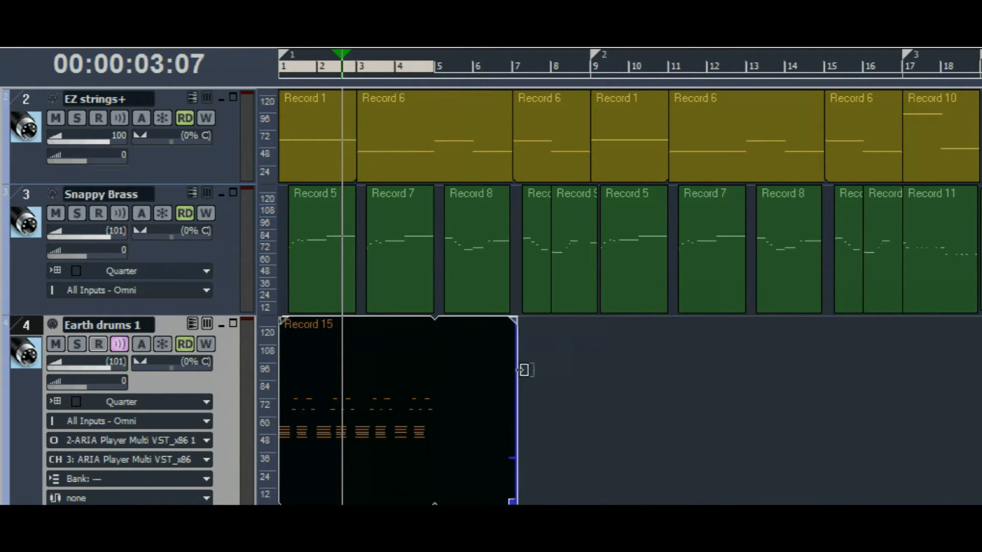
- Extend the Record 15 drum clip so its pattern loops across later measures
left_click_drag(515, 370, 899, 382)
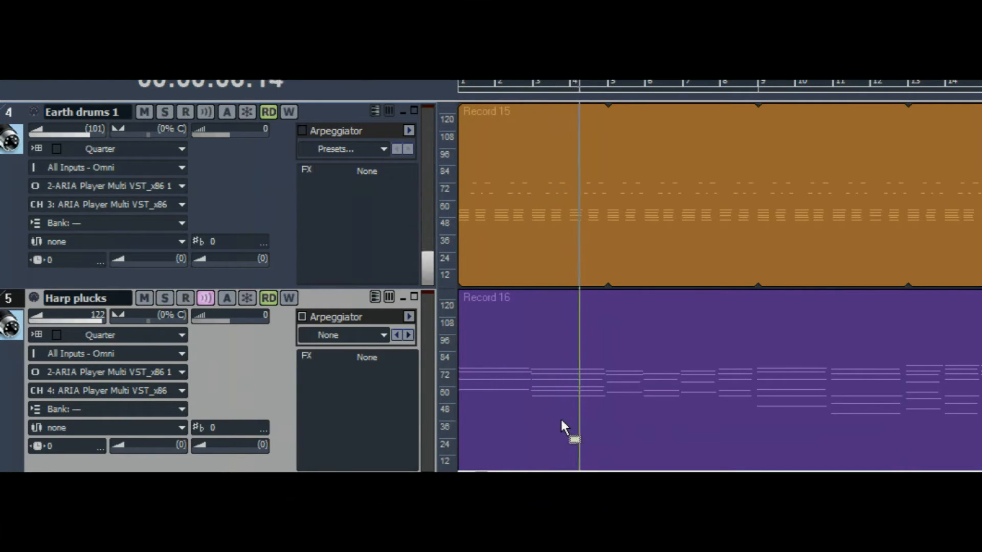
- Solo Harp plucks and enable its arpeggiator with the As Played preset
left_click(164, 298)
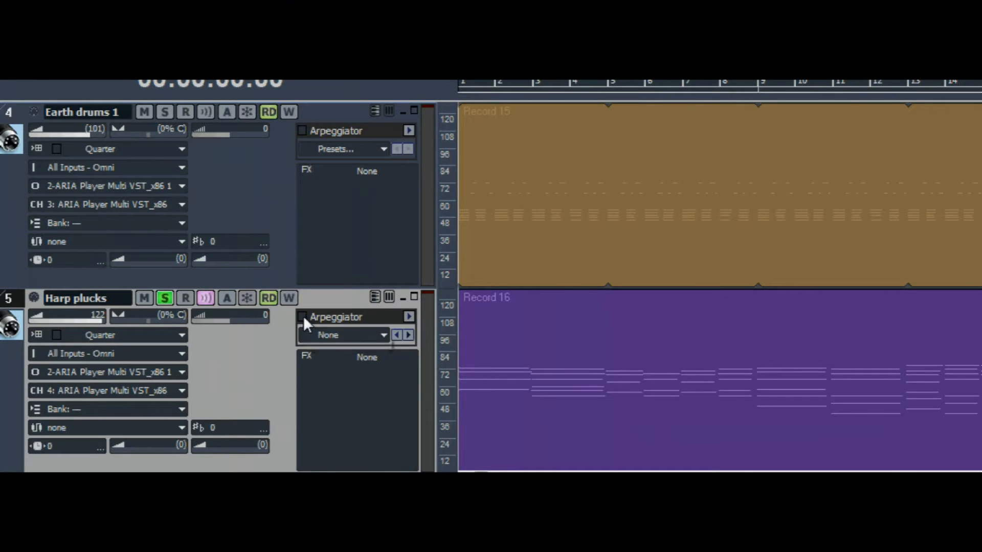
left_click(301, 317)
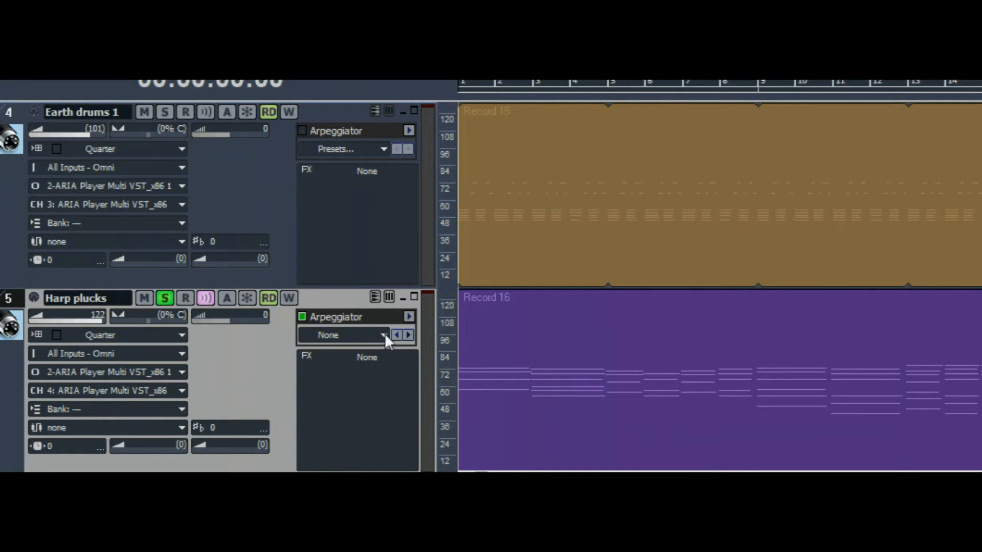
left_click(343, 335)
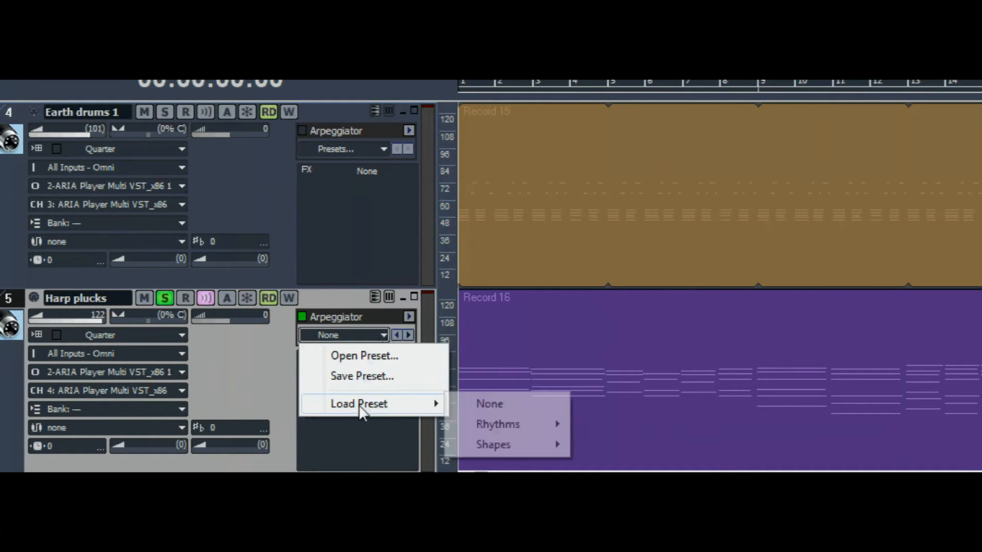
mouse_move(494, 445)
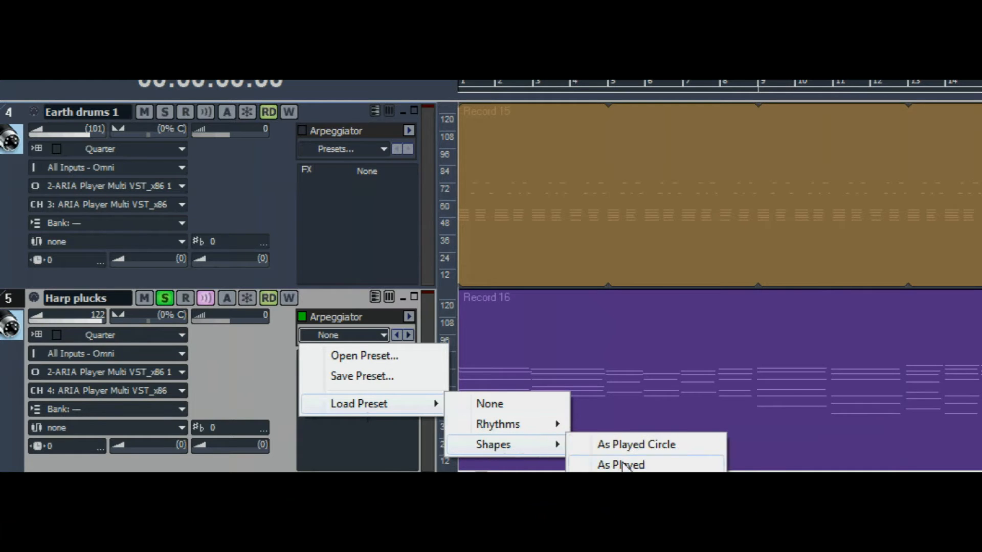
left_click(621, 465)
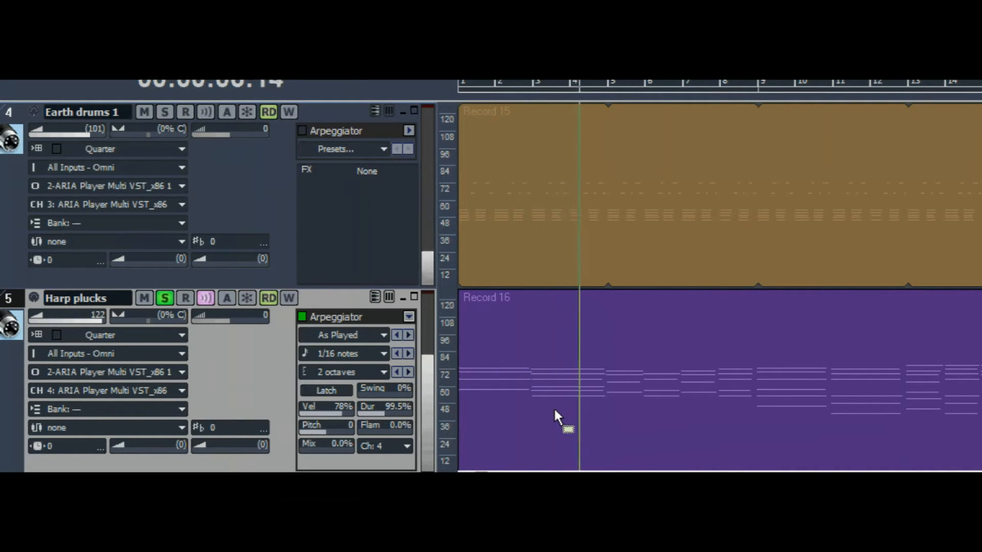
left_click(164, 298)
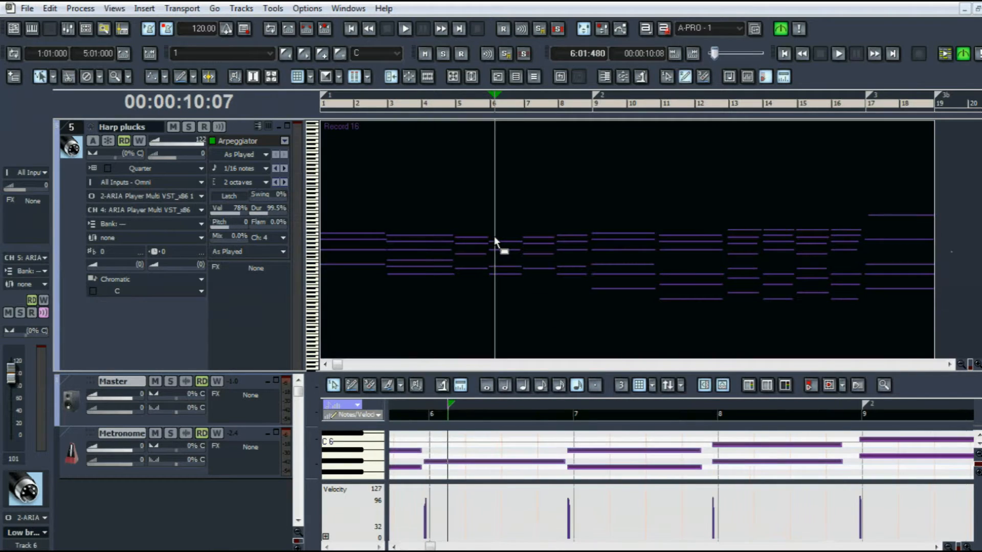
mouse_move(50, 18)
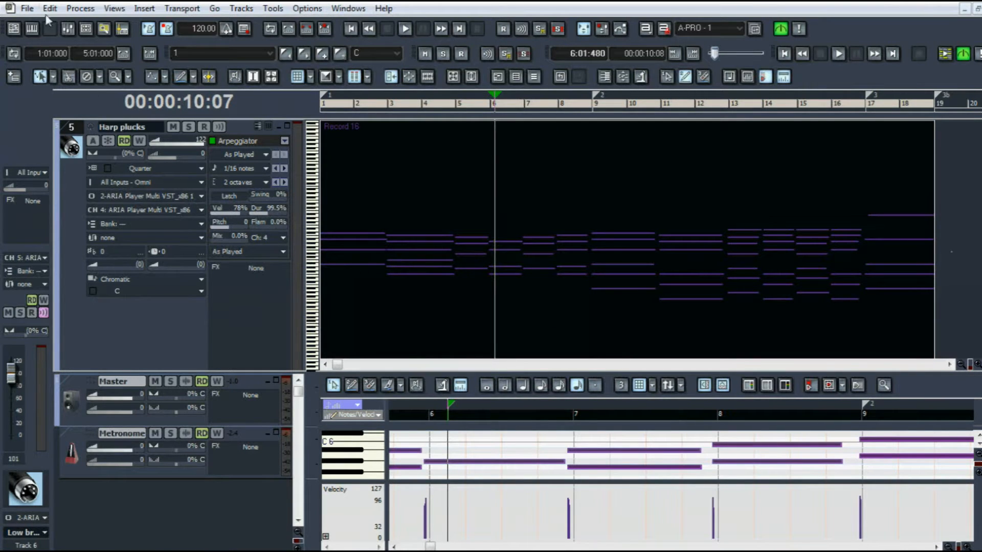
- Bounce the Record 16 harp clip so the arpeggio becomes sixteenth-note MIDI notes
left_click(49, 8)
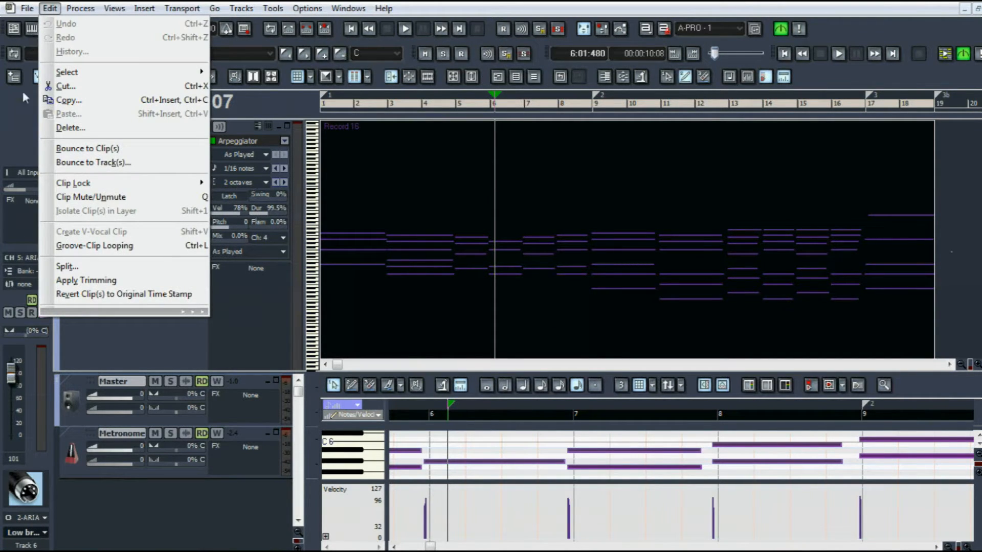
mouse_move(99, 149)
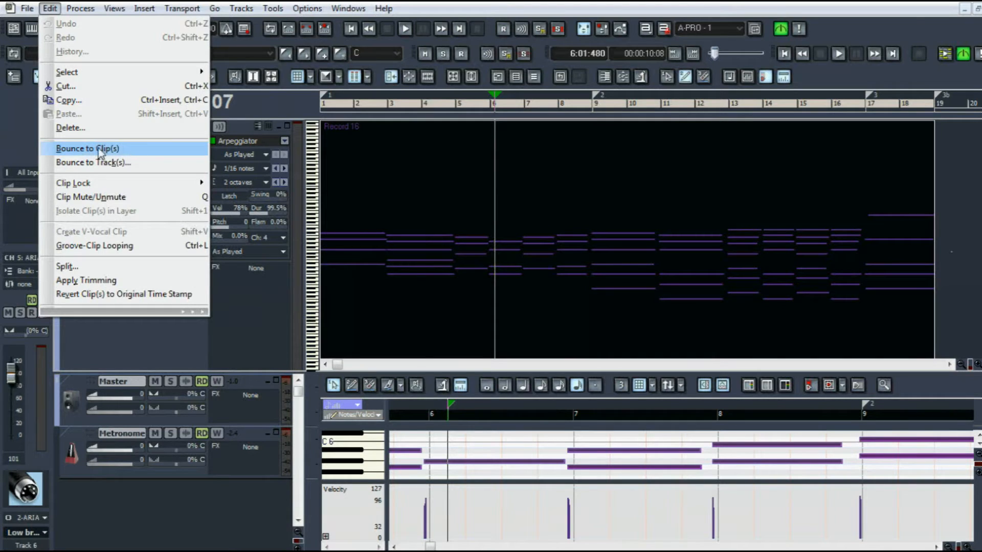
left_click(92, 149)
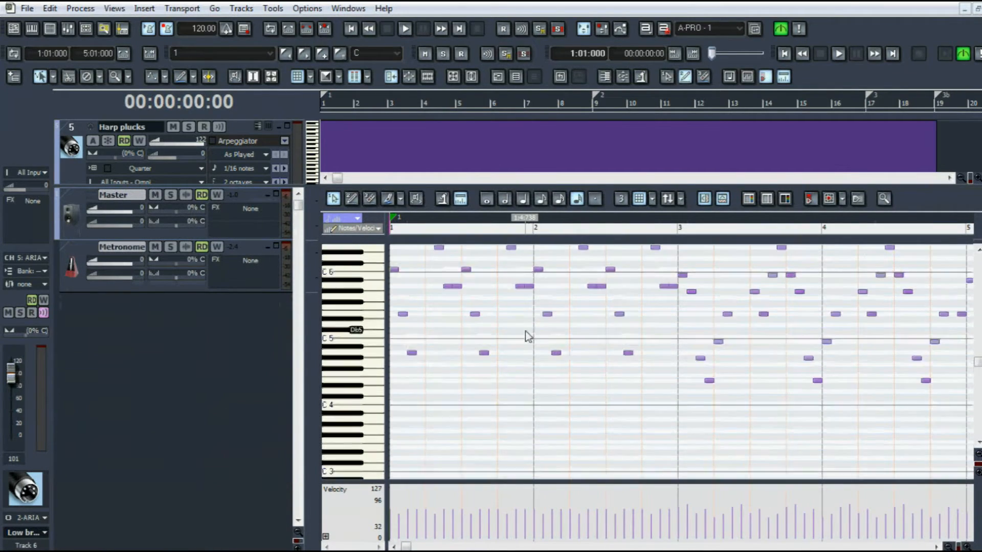
- Draw varied velocities for the arpeggiated harp notes around measure 3
left_click(404, 29)
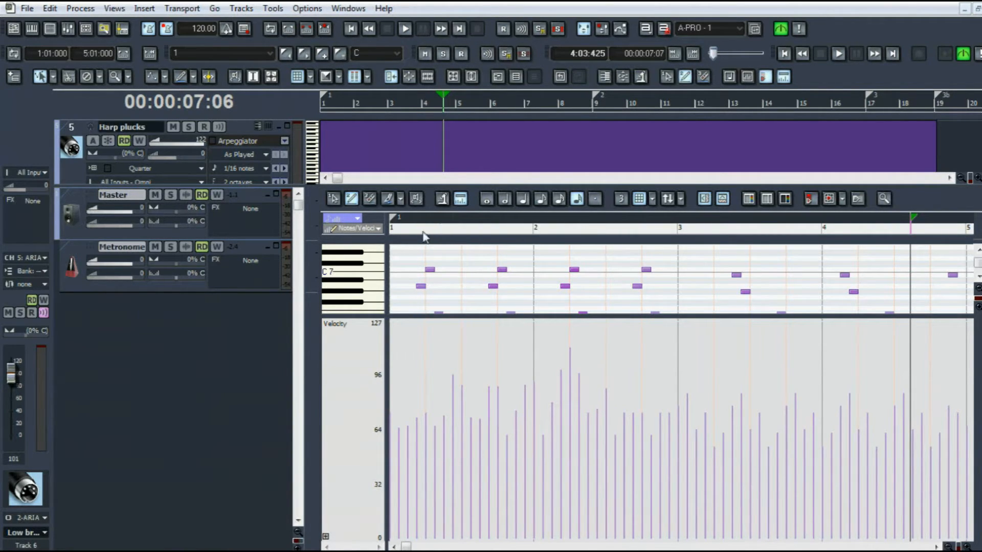
left_click(405, 29)
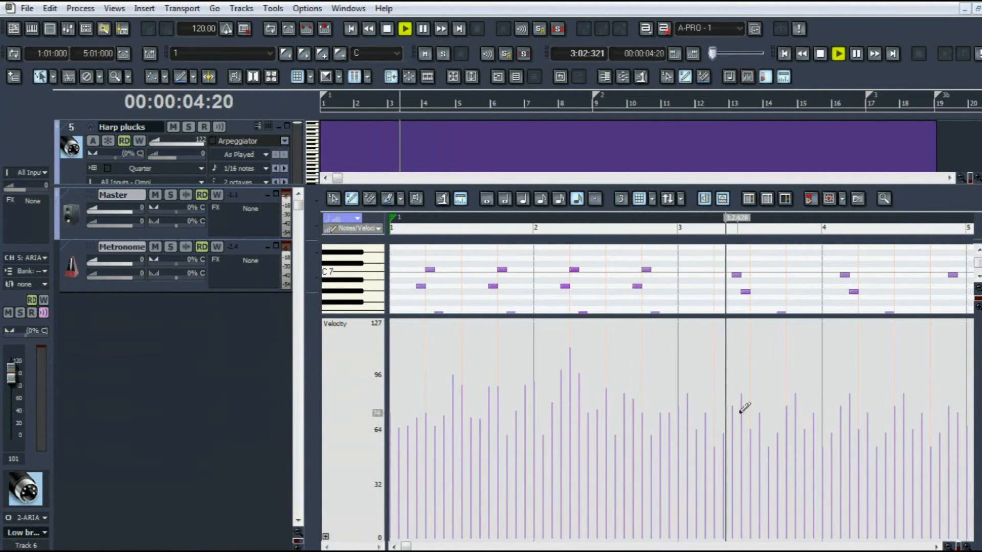
left_click(384, 29)
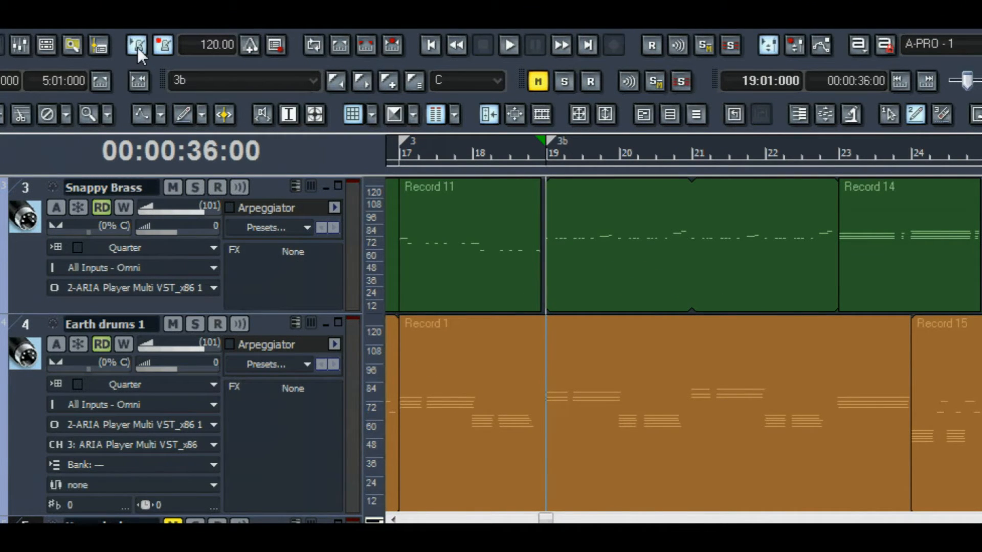
- Open the Snappy Brass clip for measures 23–25 in the Piano Roll at measure 24
left_click(470, 154)
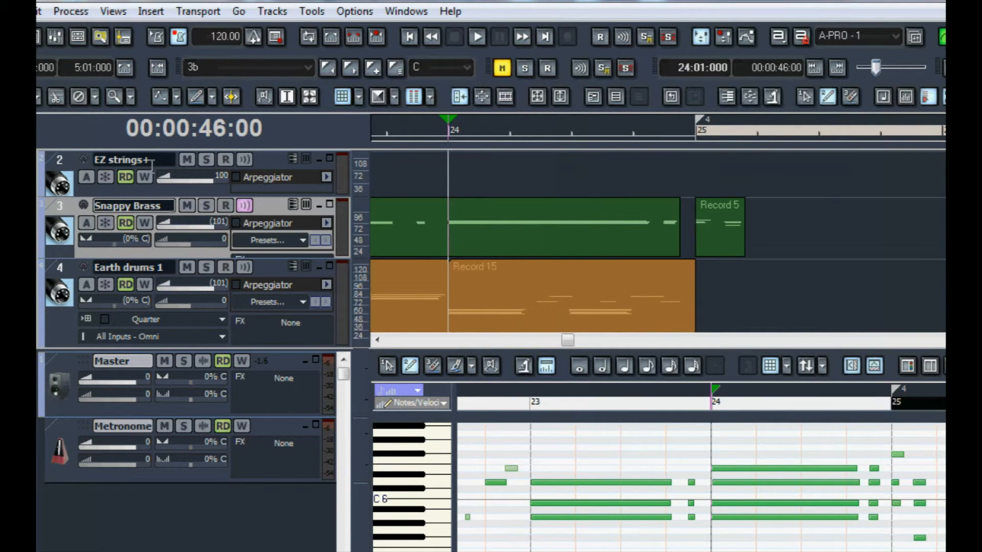
- In Staff view, insert a two-sharp D key change at measure 25
left_click(112, 11)
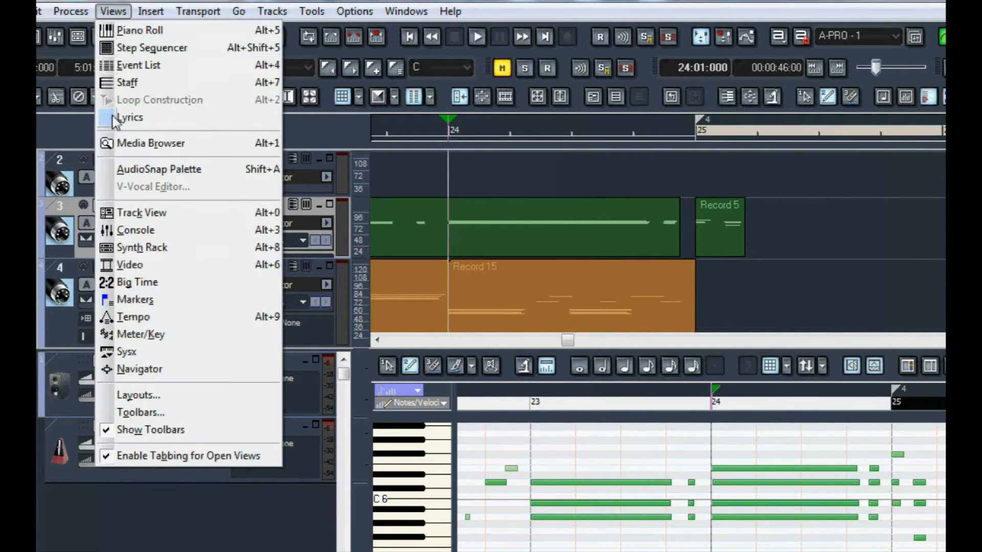
mouse_move(146, 463)
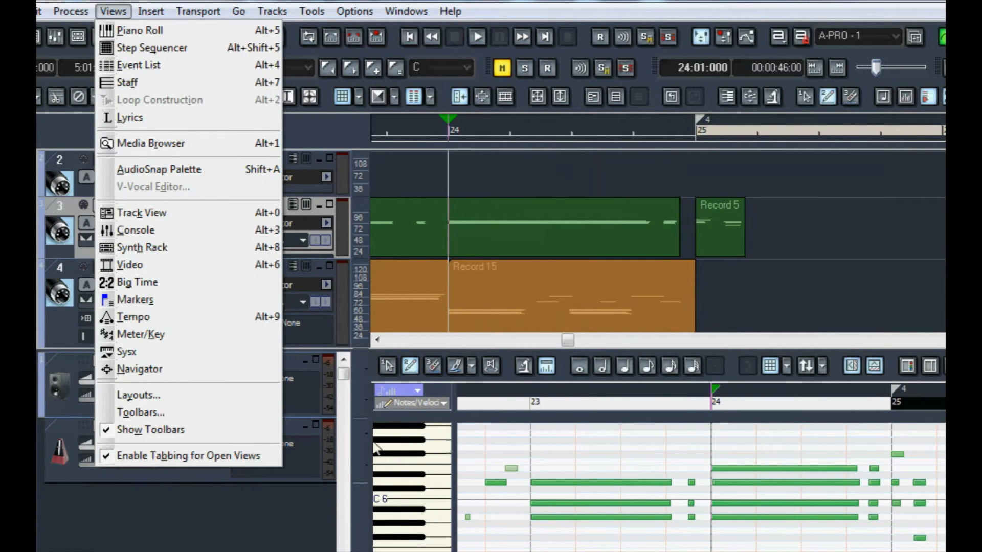
mouse_move(153, 233)
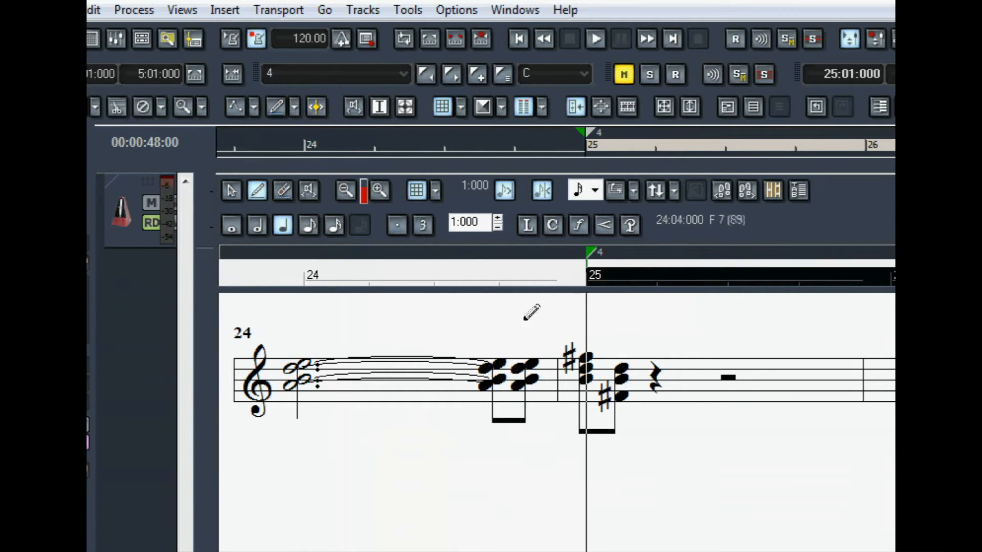
left_click(224, 10)
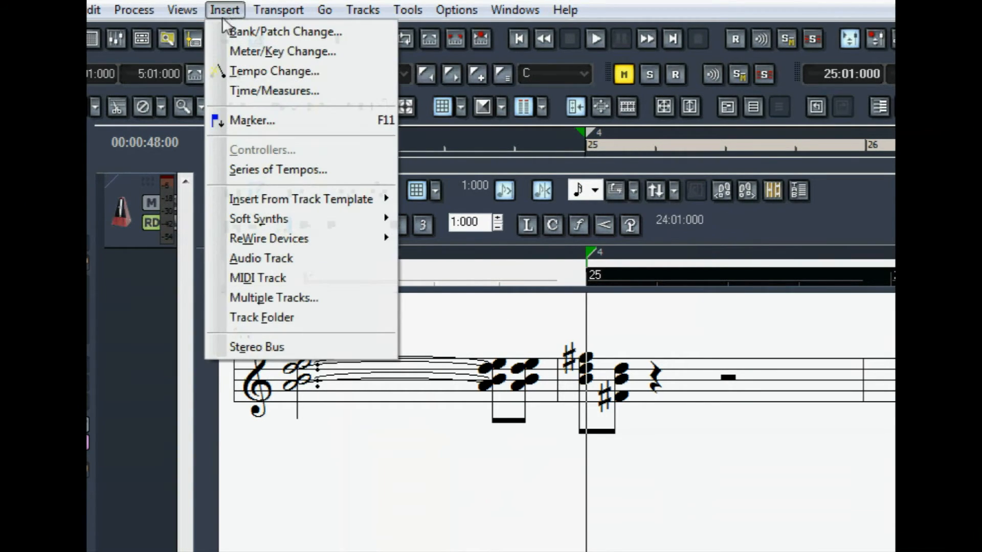
left_click(282, 51)
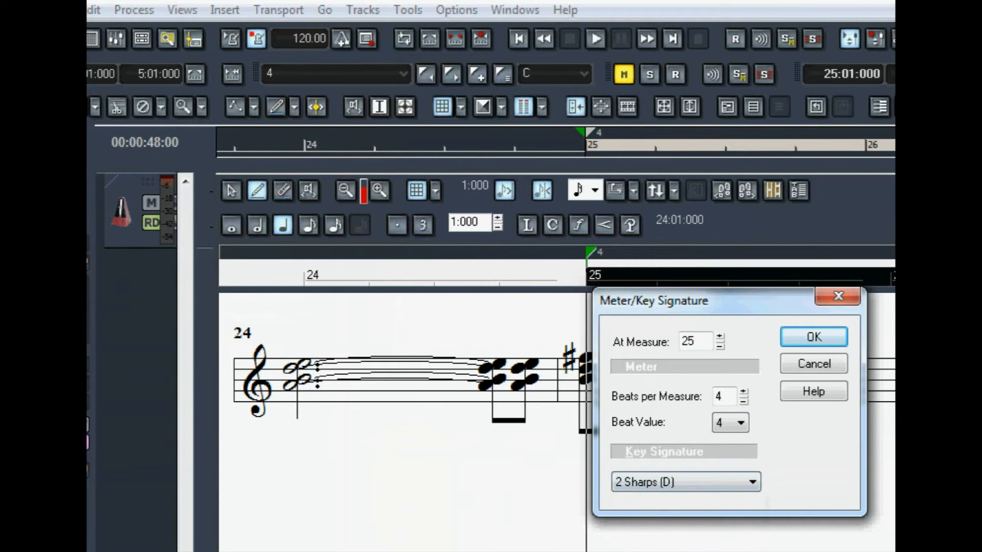
left_click(813, 336)
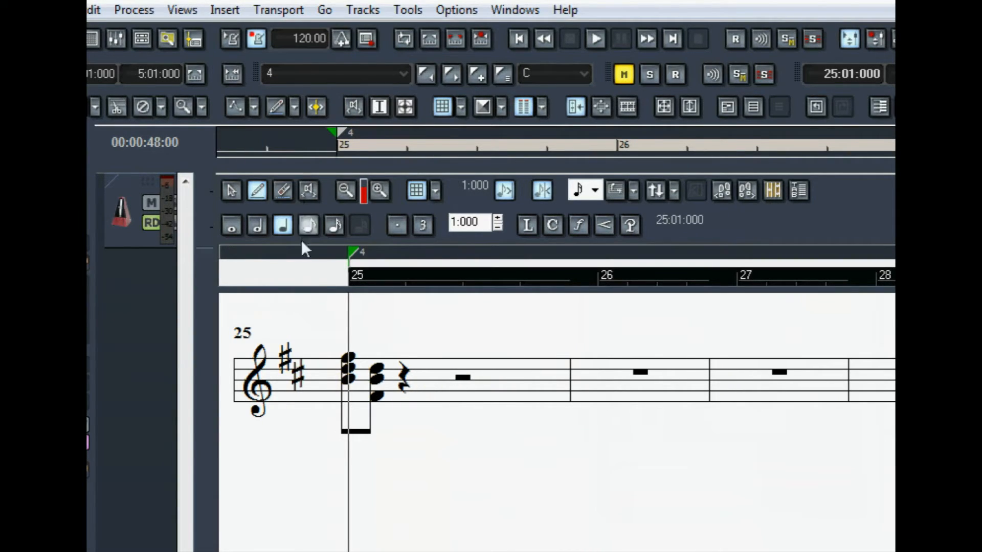
- Draw notes at the end of measure 25 and two notes in measure 26
left_click(595, 38)
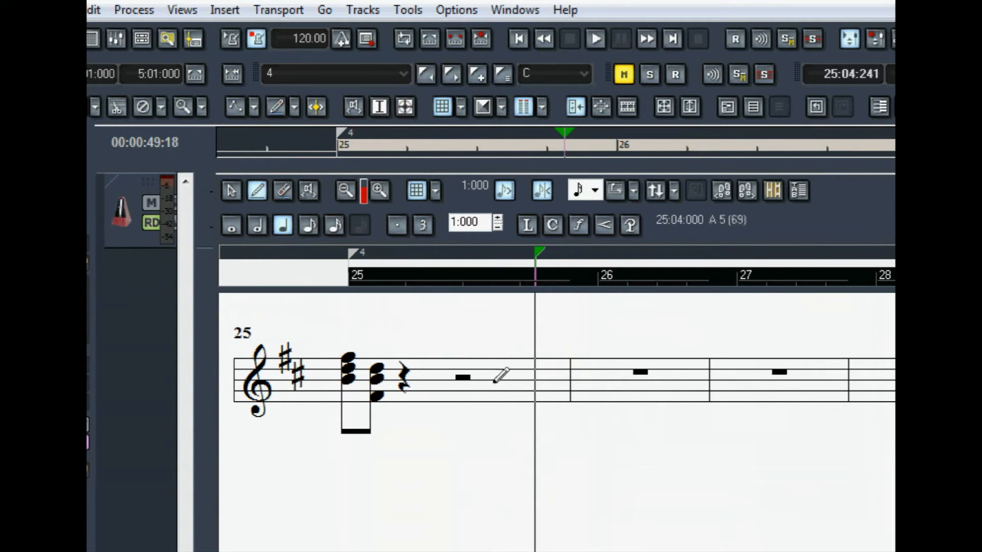
left_click(596, 379)
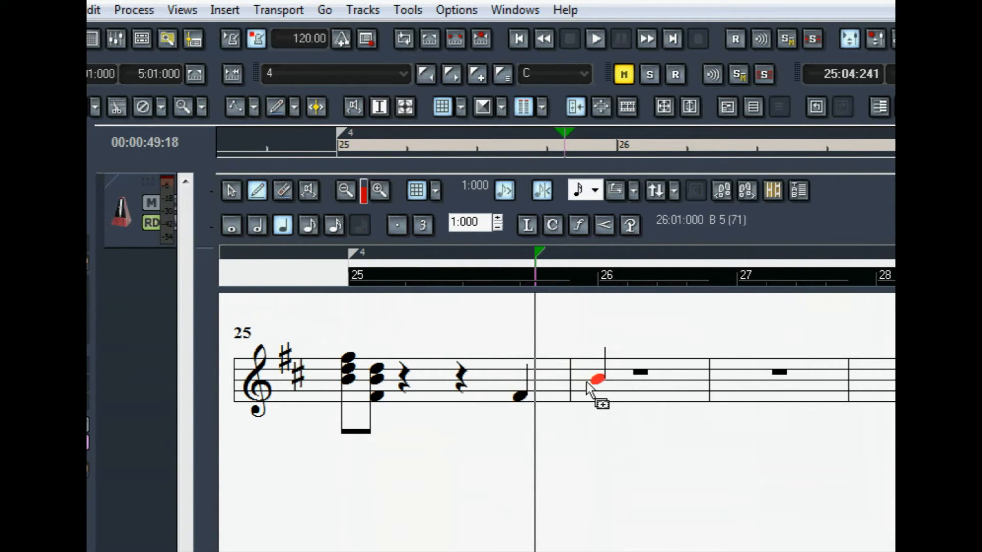
left_click(596, 379)
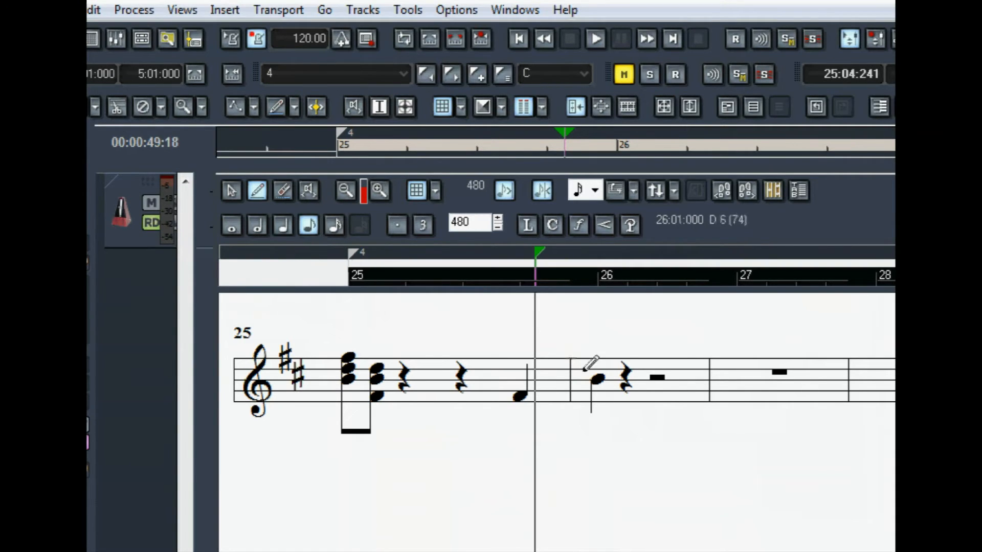
left_click(639, 383)
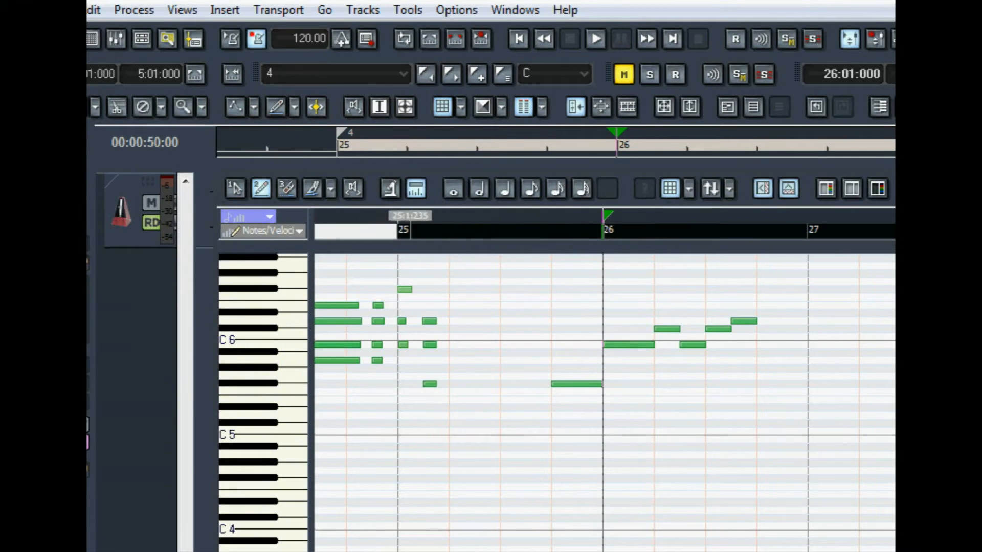
mouse_move(701, 346)
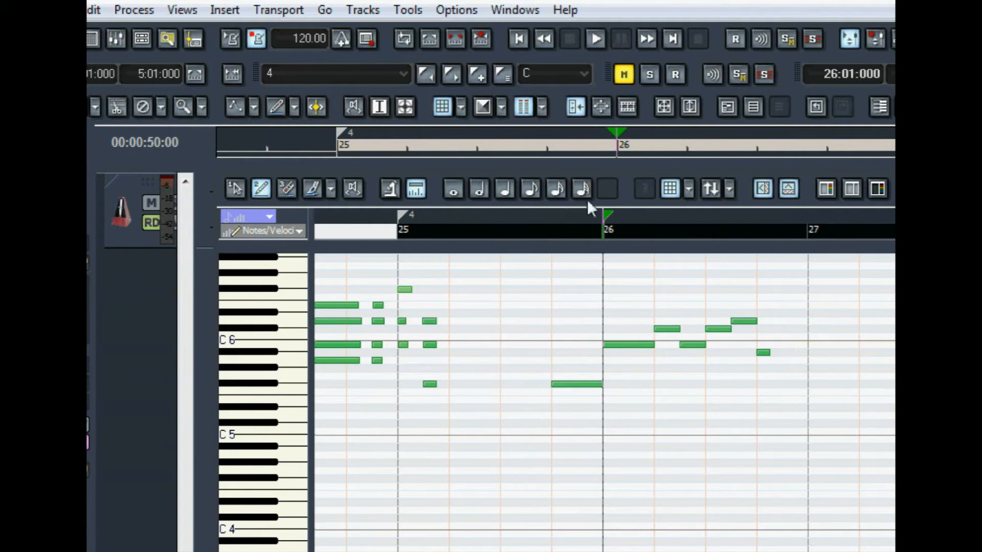
mouse_move(765, 353)
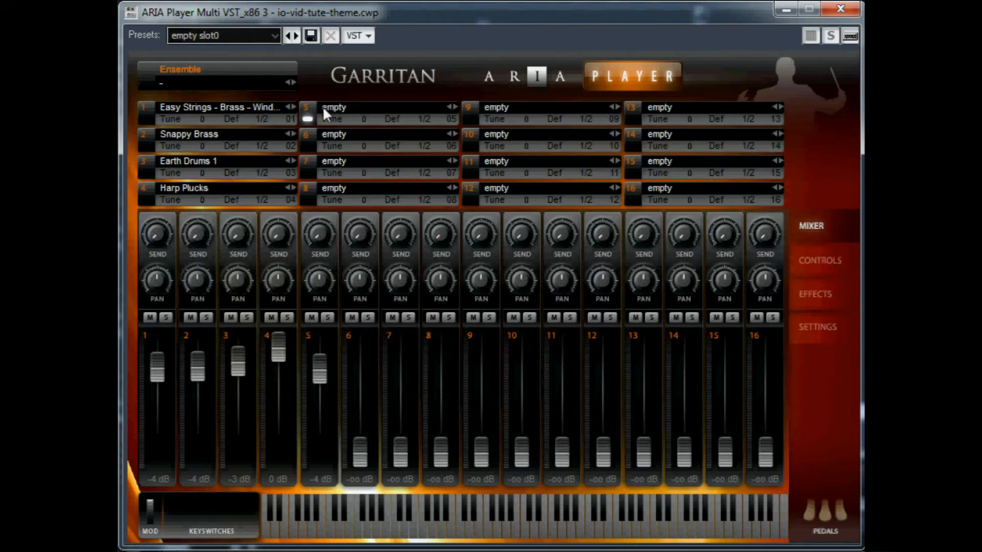
mouse_move(225, 71)
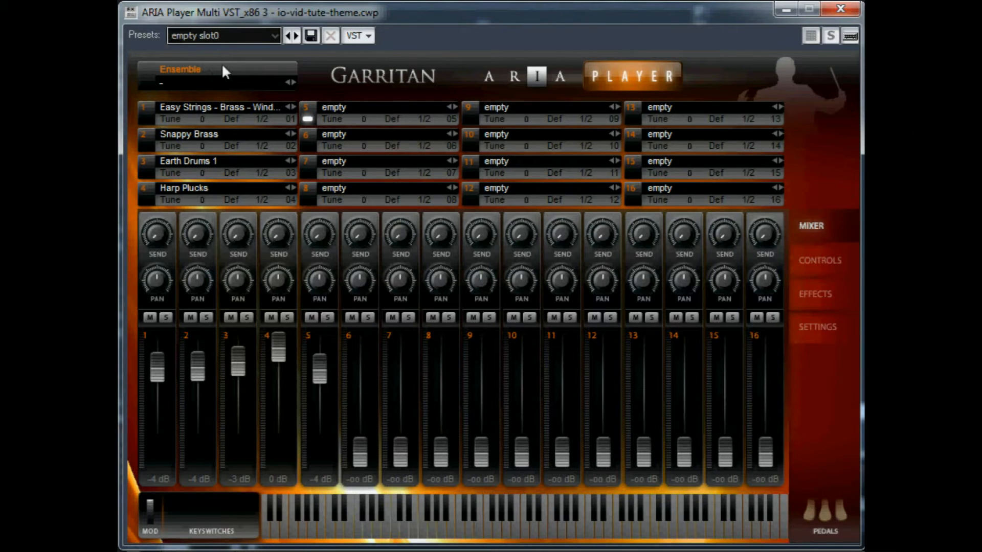
mouse_move(338, 112)
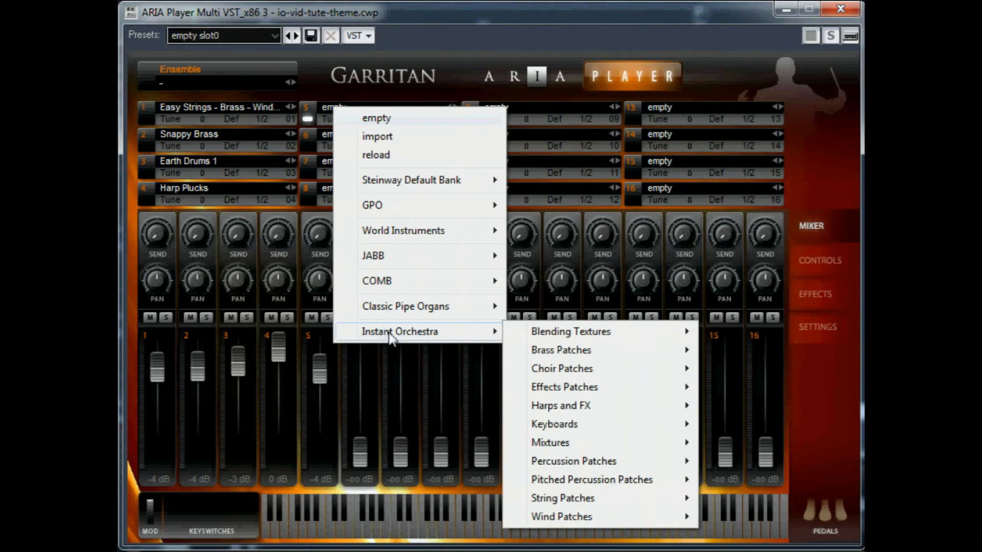
mouse_move(561, 350)
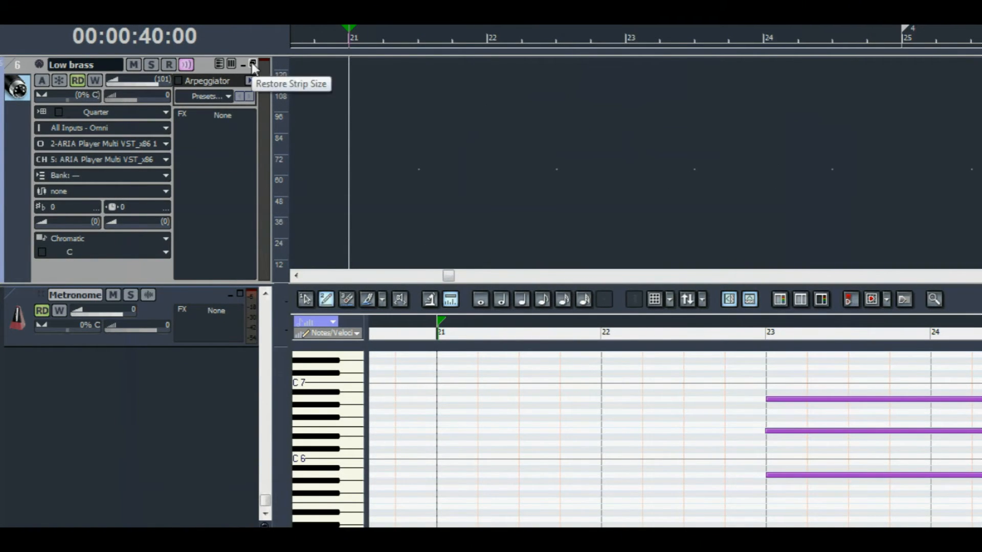
- Restore the Low brass strip size and select the copied clips from measure 25
left_click(257, 64)
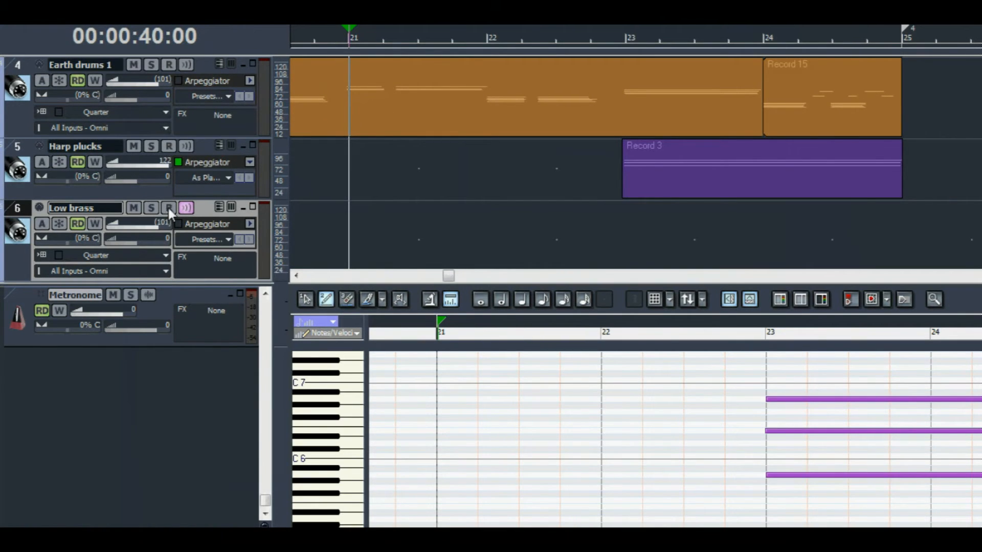
left_click(168, 208)
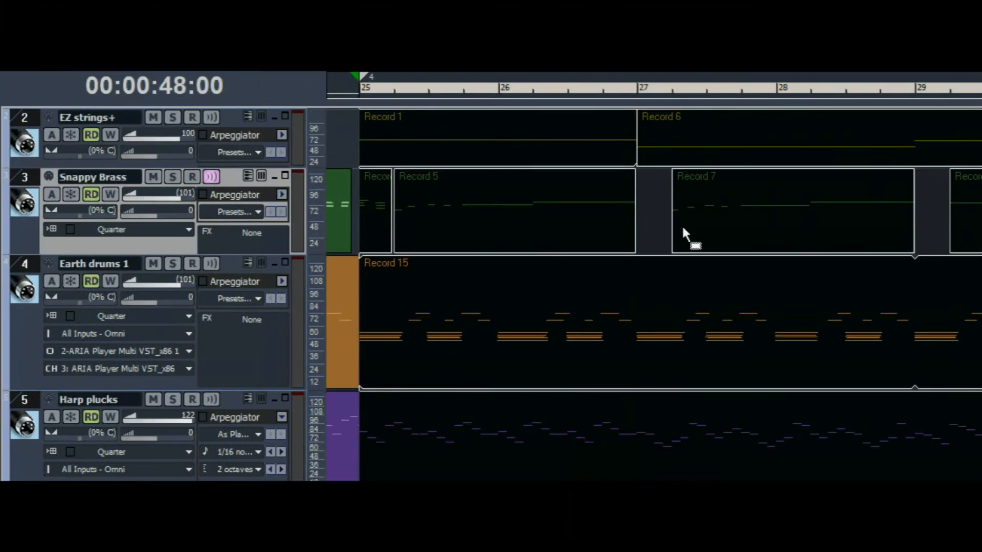
mouse_move(551, 128)
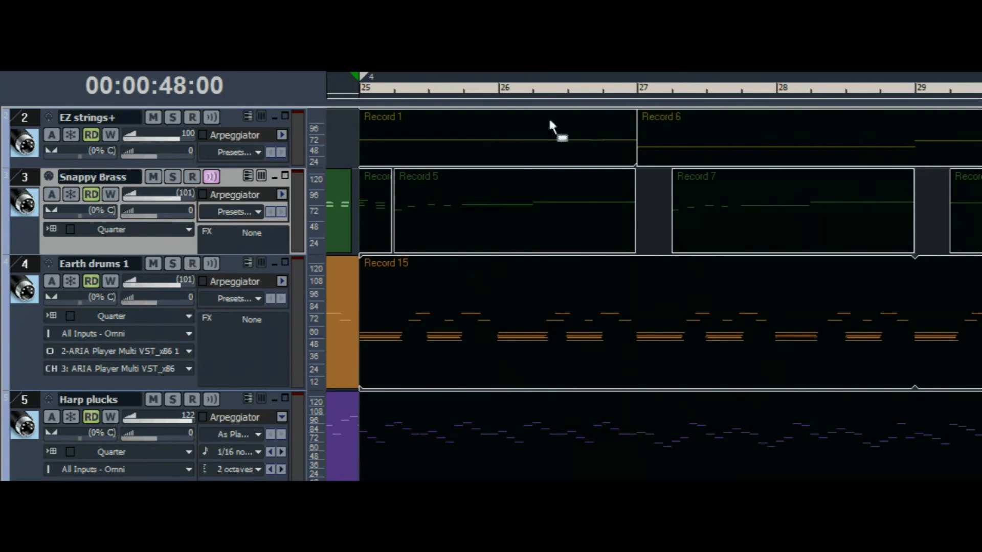
mouse_move(225, 284)
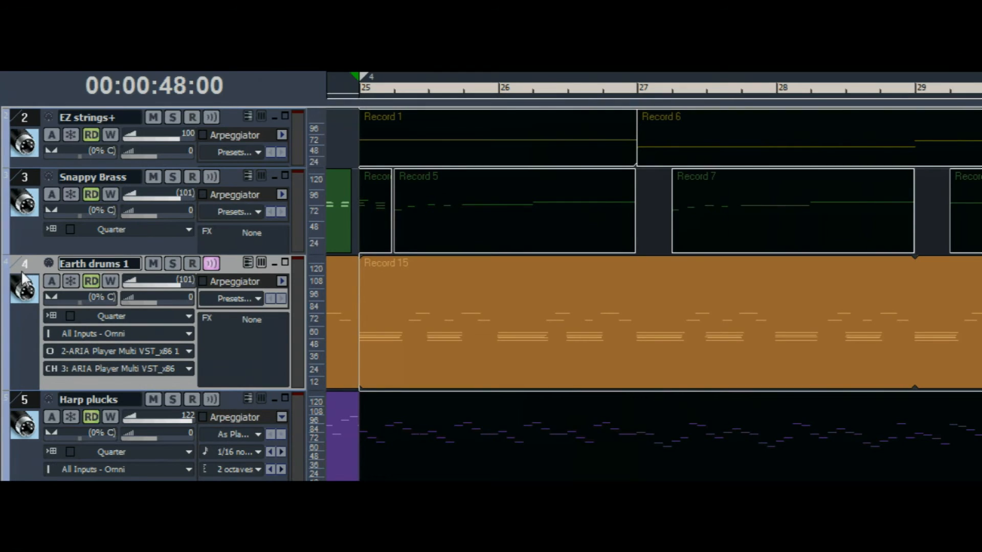
mouse_move(377, 213)
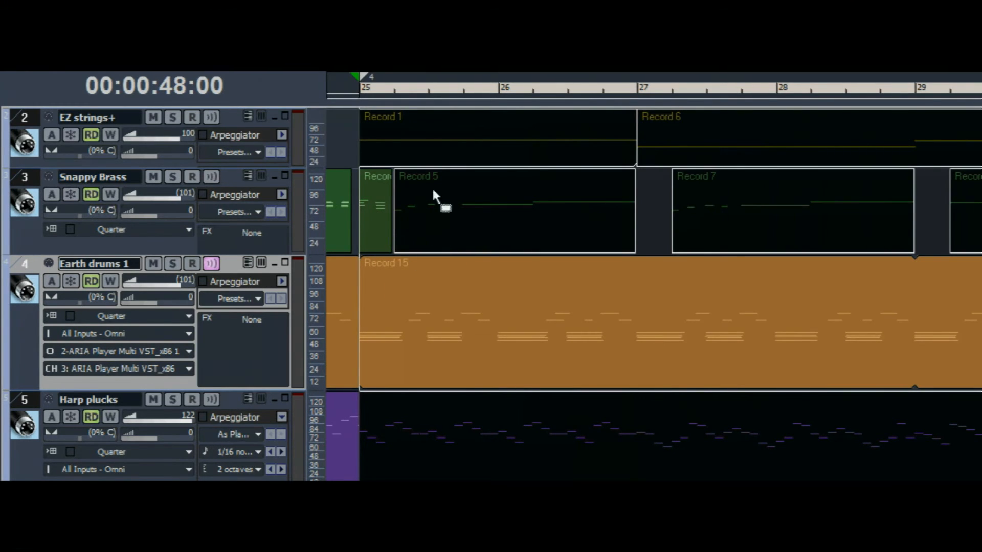
mouse_move(540, 386)
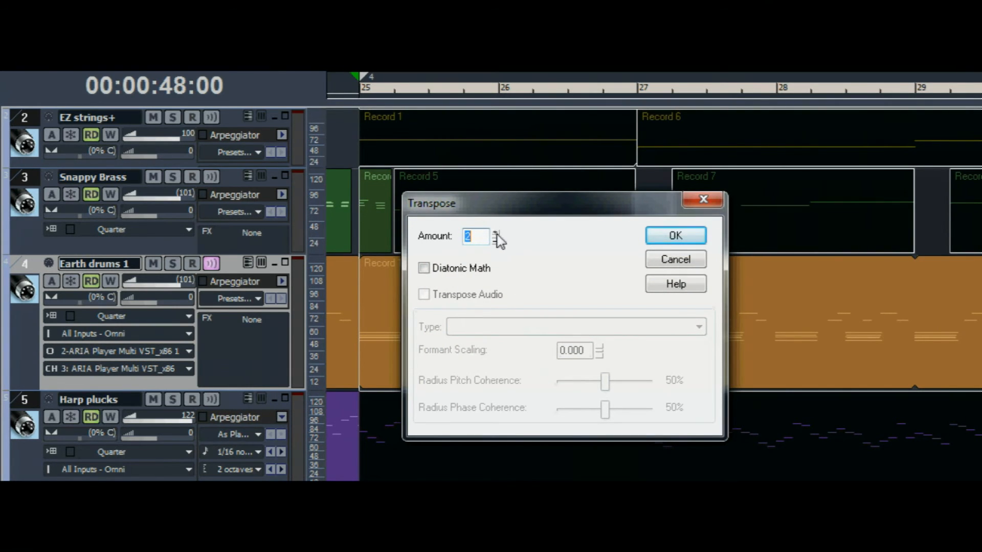
- Transpose the selected copied clips up by 2 semitones, Diatonic Math off
left_click(675, 235)
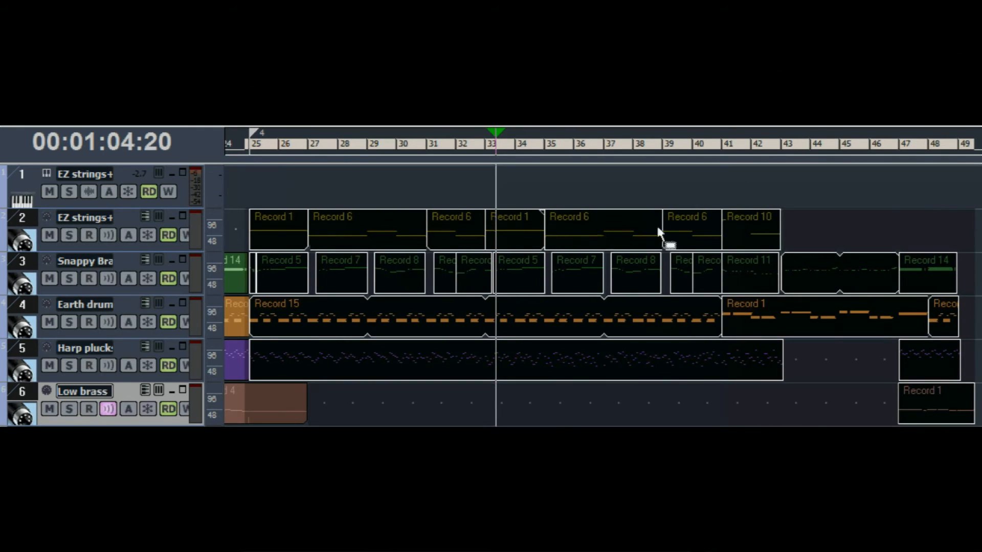
- Delete the repeated clips past measure 33 and trim the Harp plucks clip back to bar 33
left_click(425, 144)
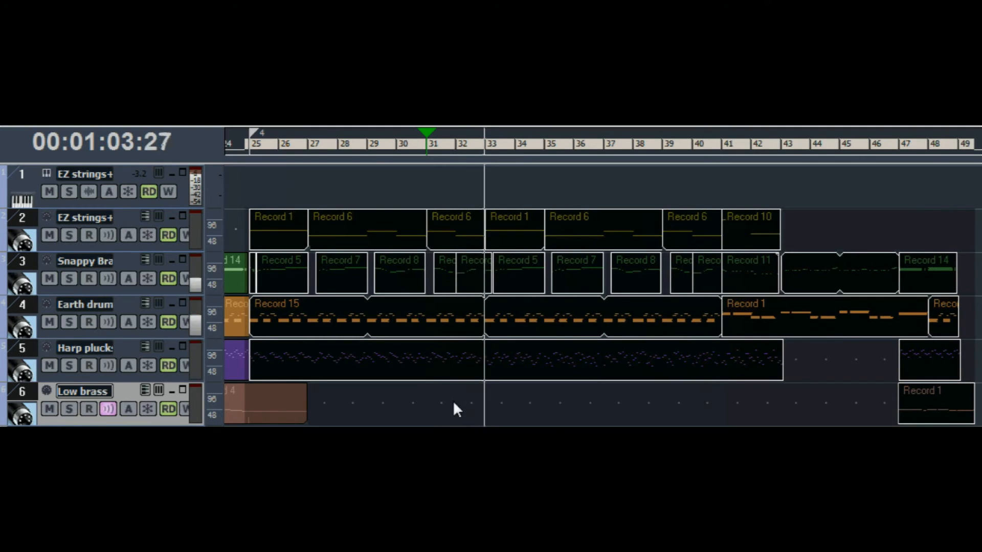
left_click(491, 145)
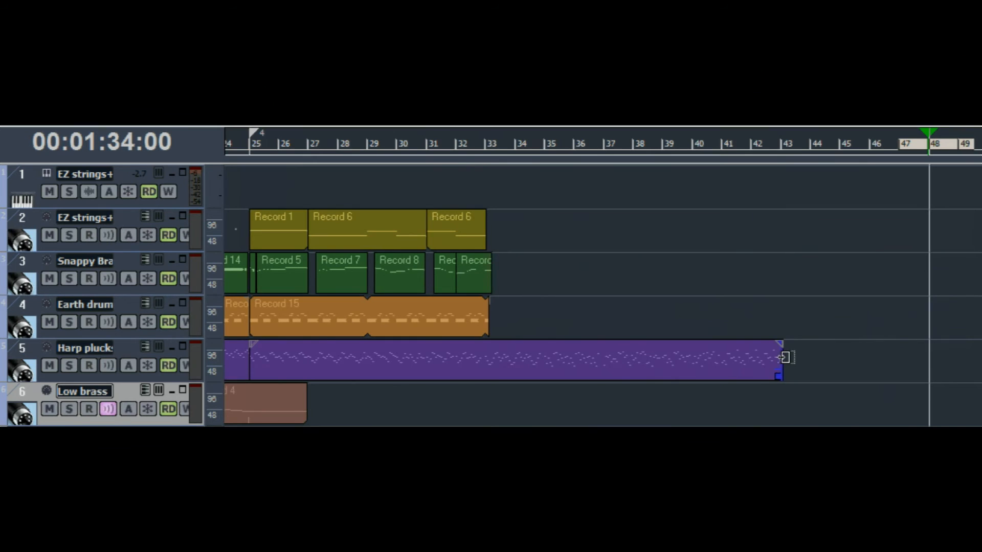
left_click_drag(779, 356, 490, 357)
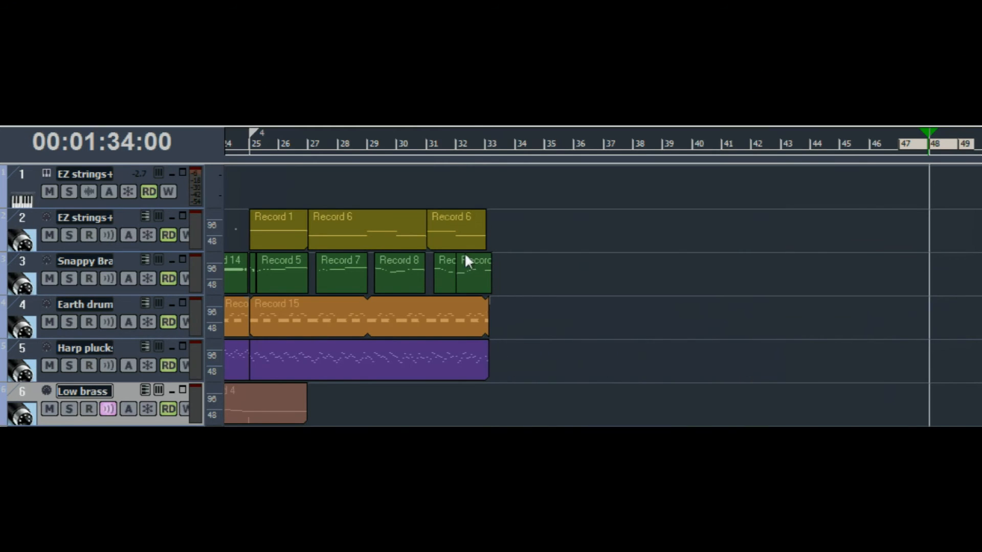
left_click(433, 143)
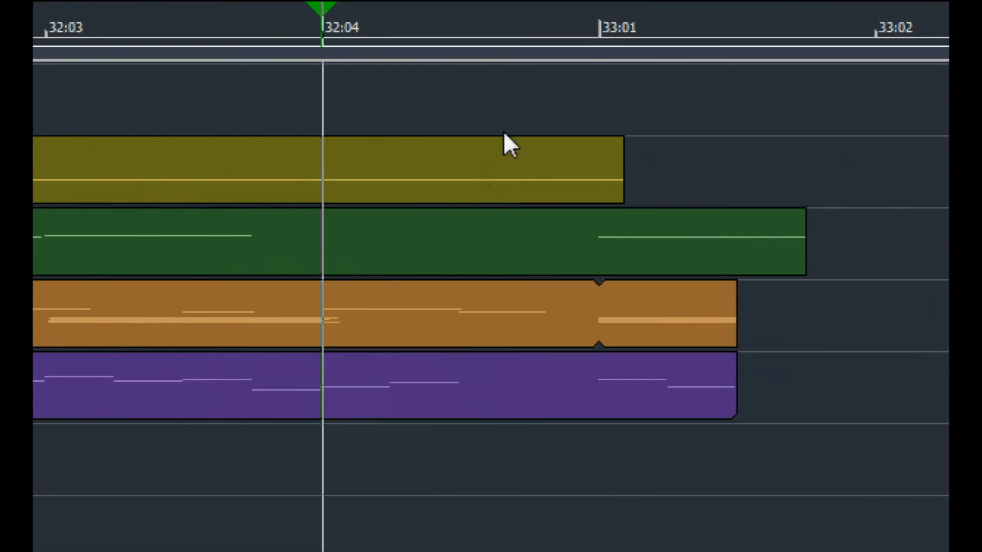
- Set the position to 33:01:000 and add a marker named 'End'
left_click(600, 26)
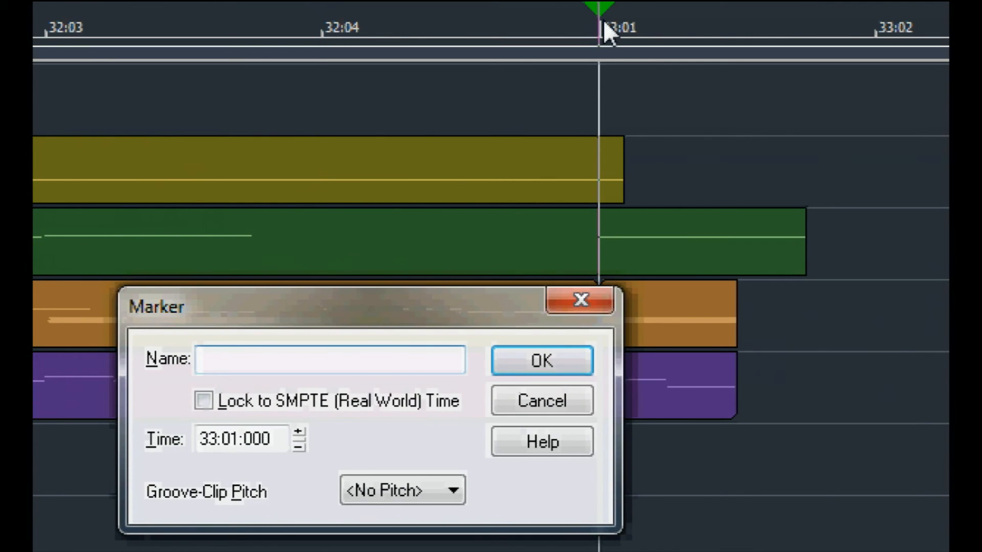
type("End")
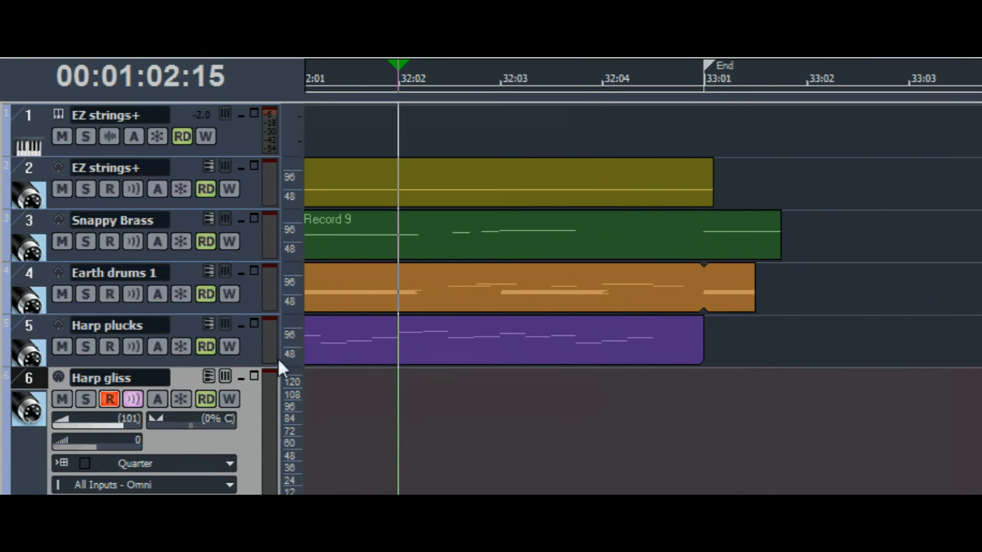
mouse_move(334, 94)
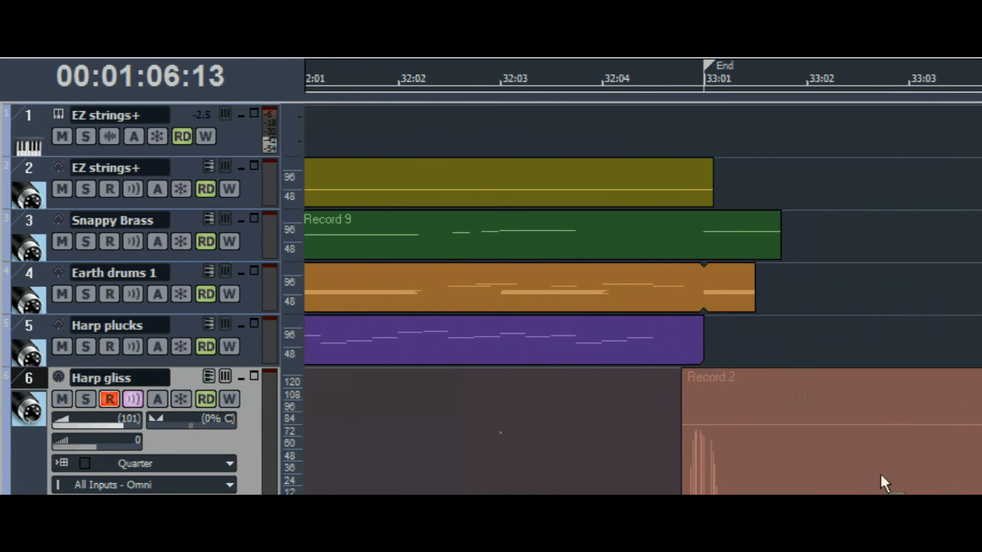
- Record the glissando clip on the Harp gliss track near measure 33
left_click(114, 7)
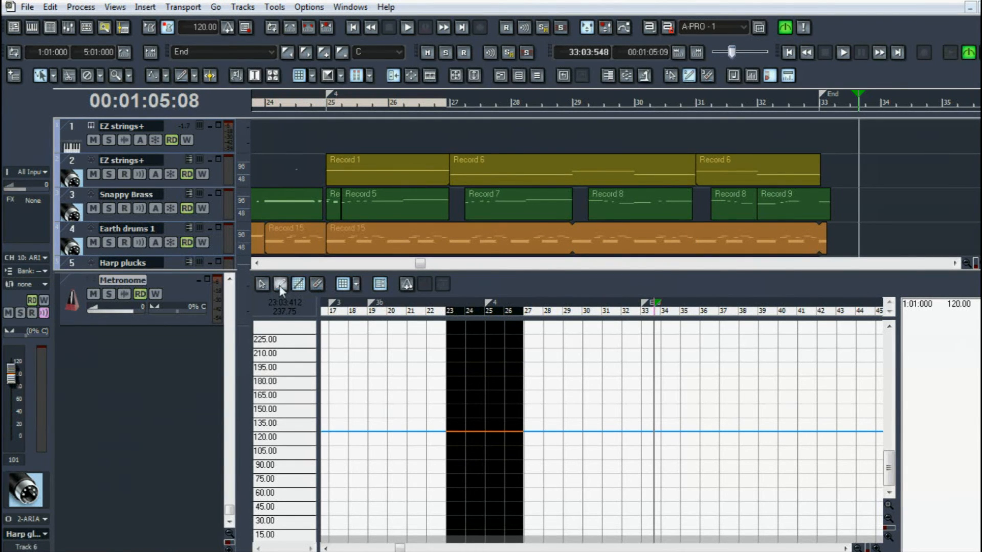
mouse_move(343, 284)
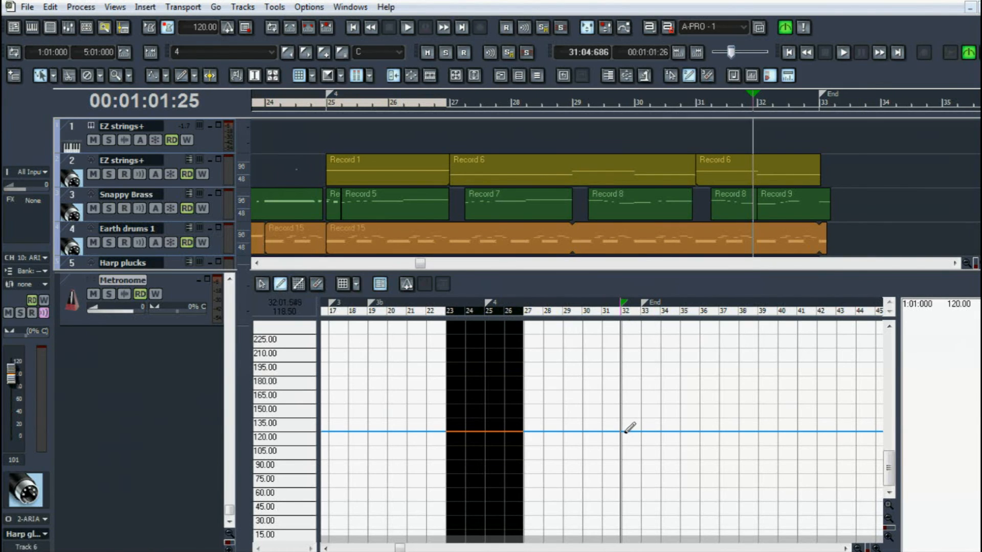
- Draw a tempo ramp from 120 to about 102 starting at measure 32, then play it
left_click(625, 433)
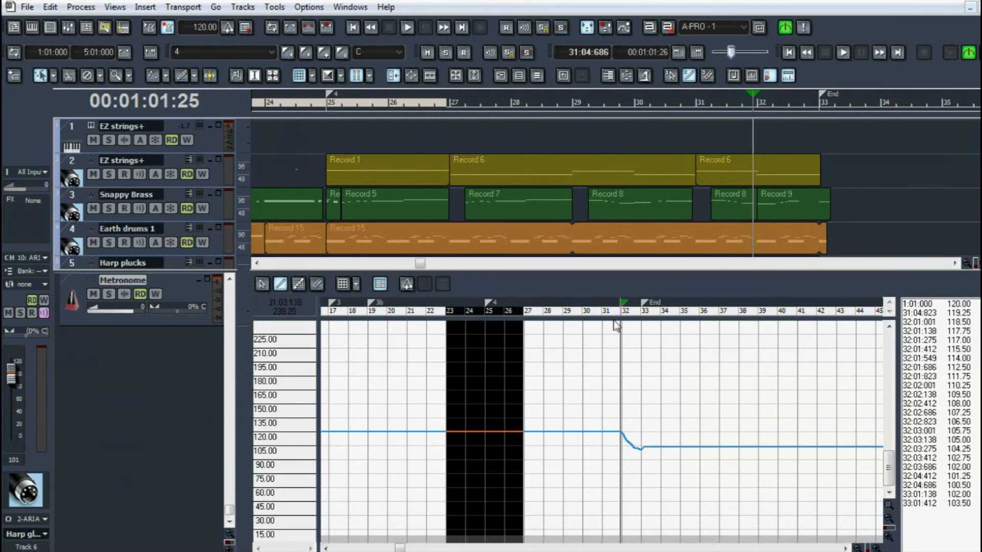
left_click(407, 28)
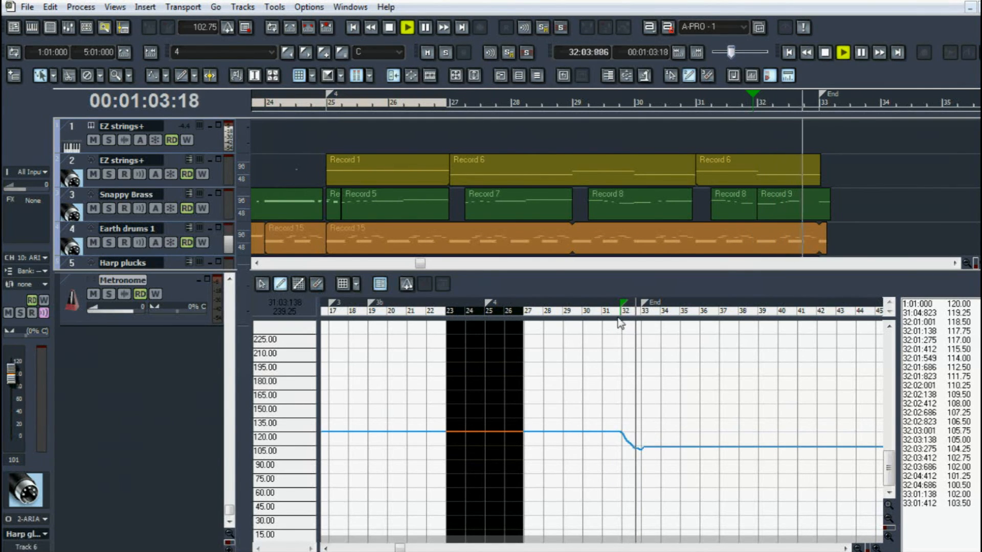